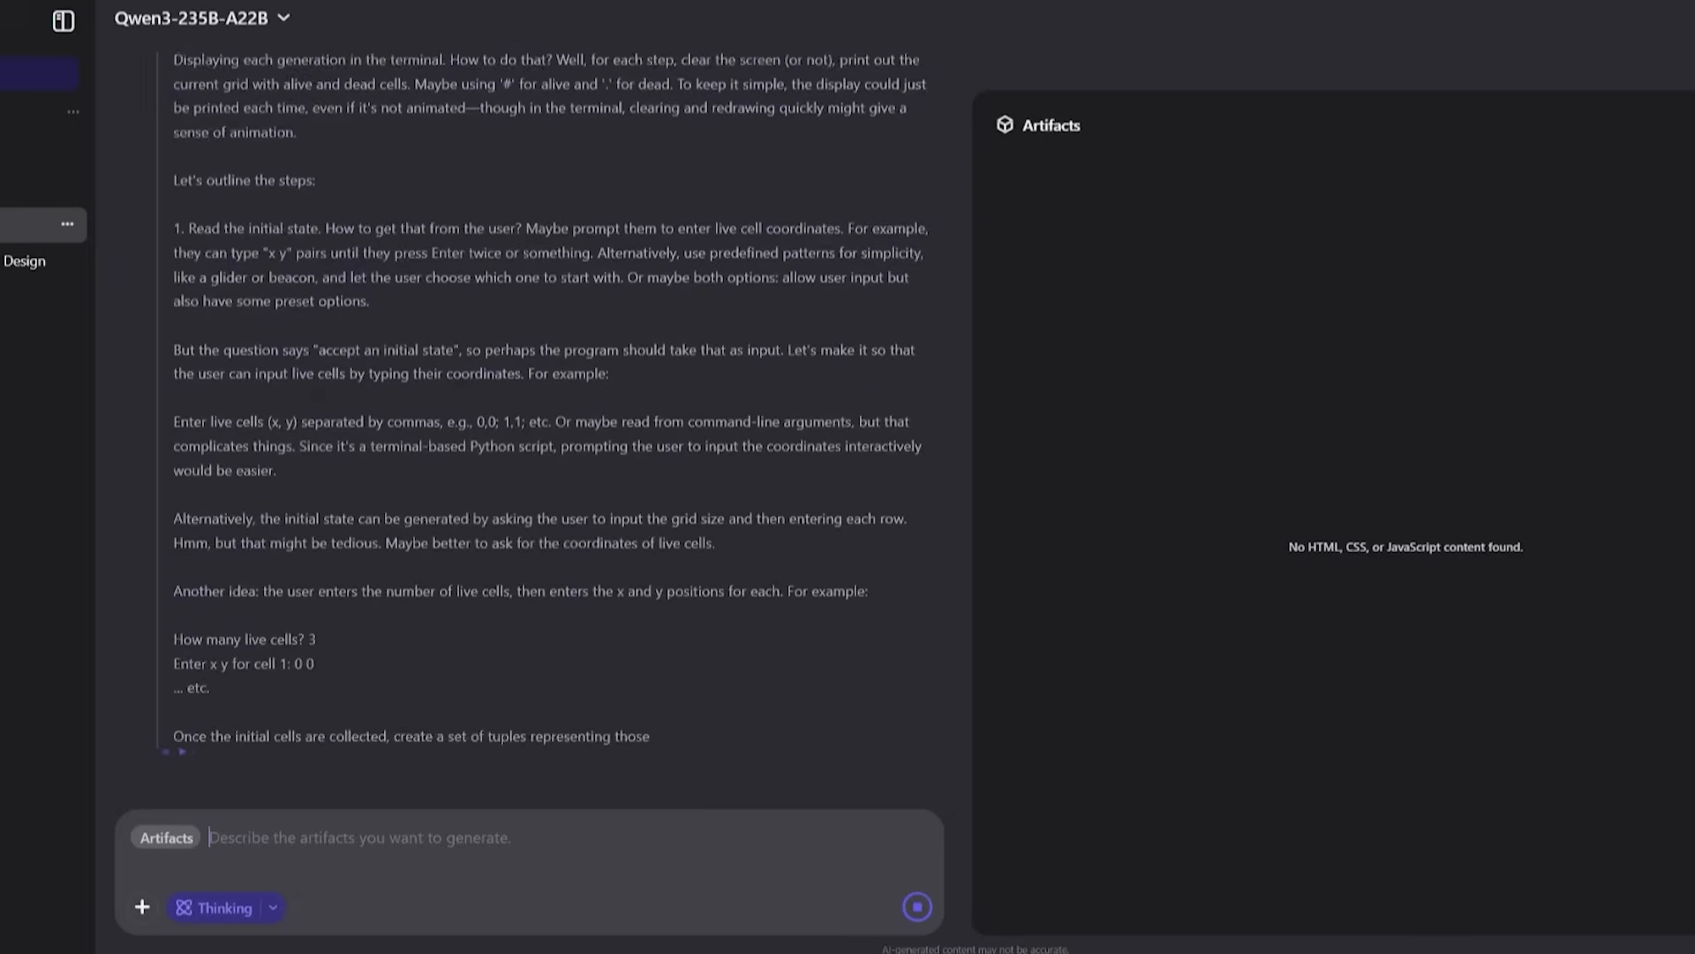
scroll("down", 3)
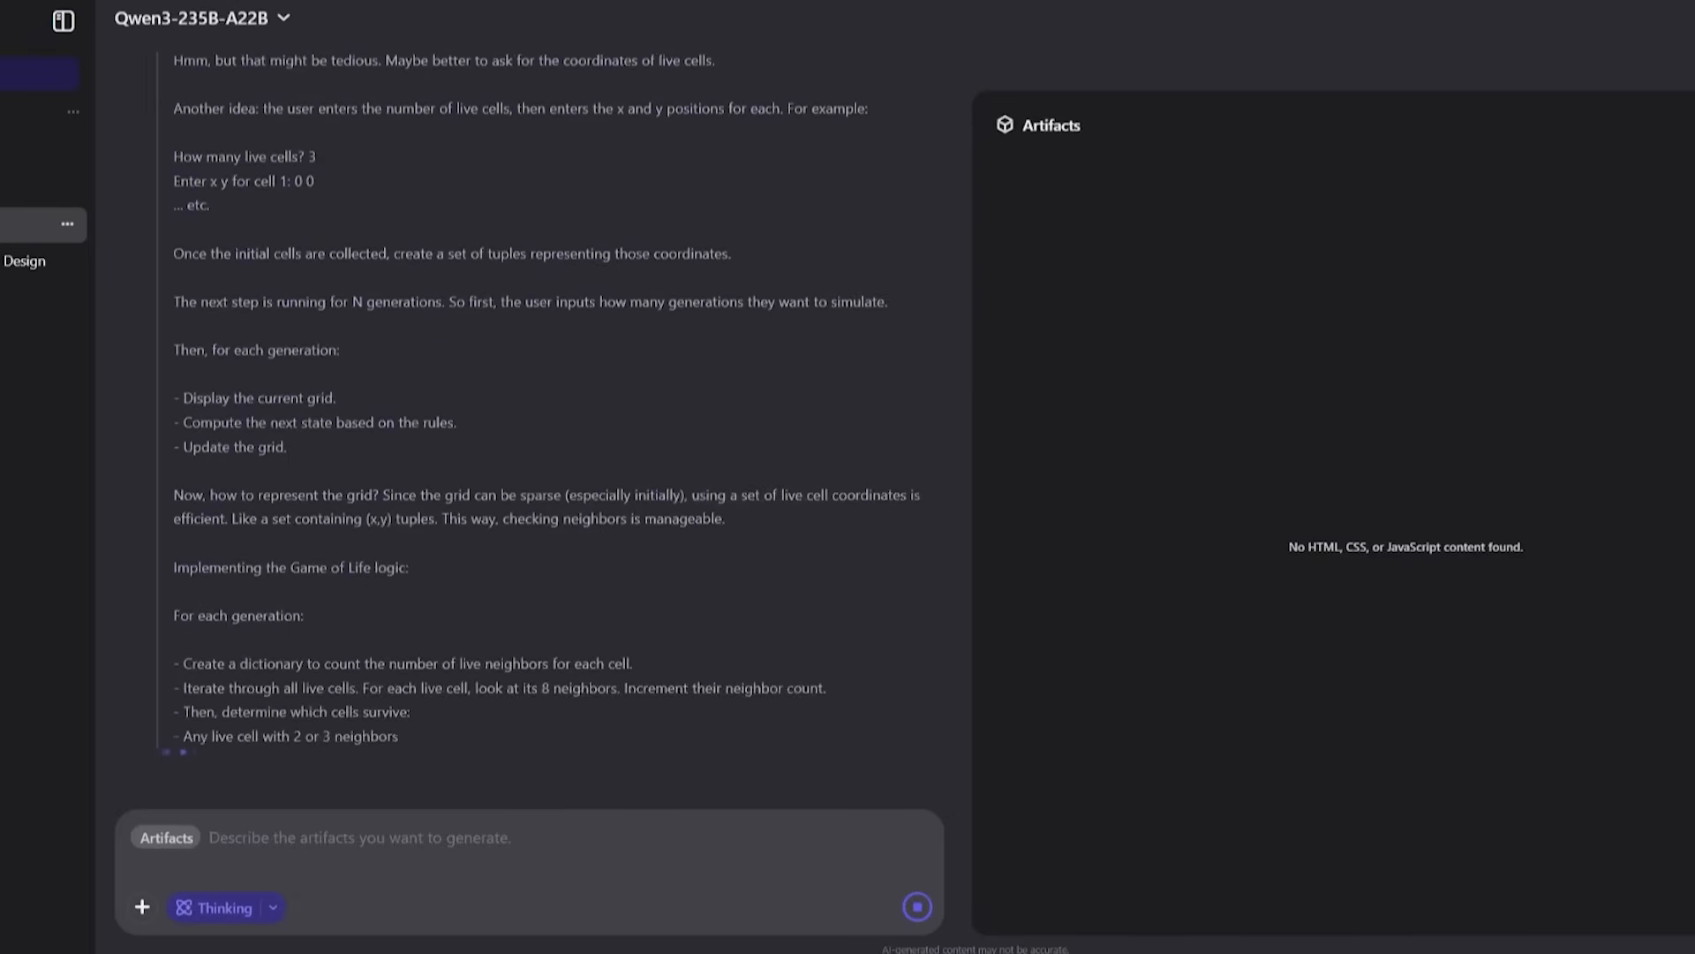
scroll("down", 3)
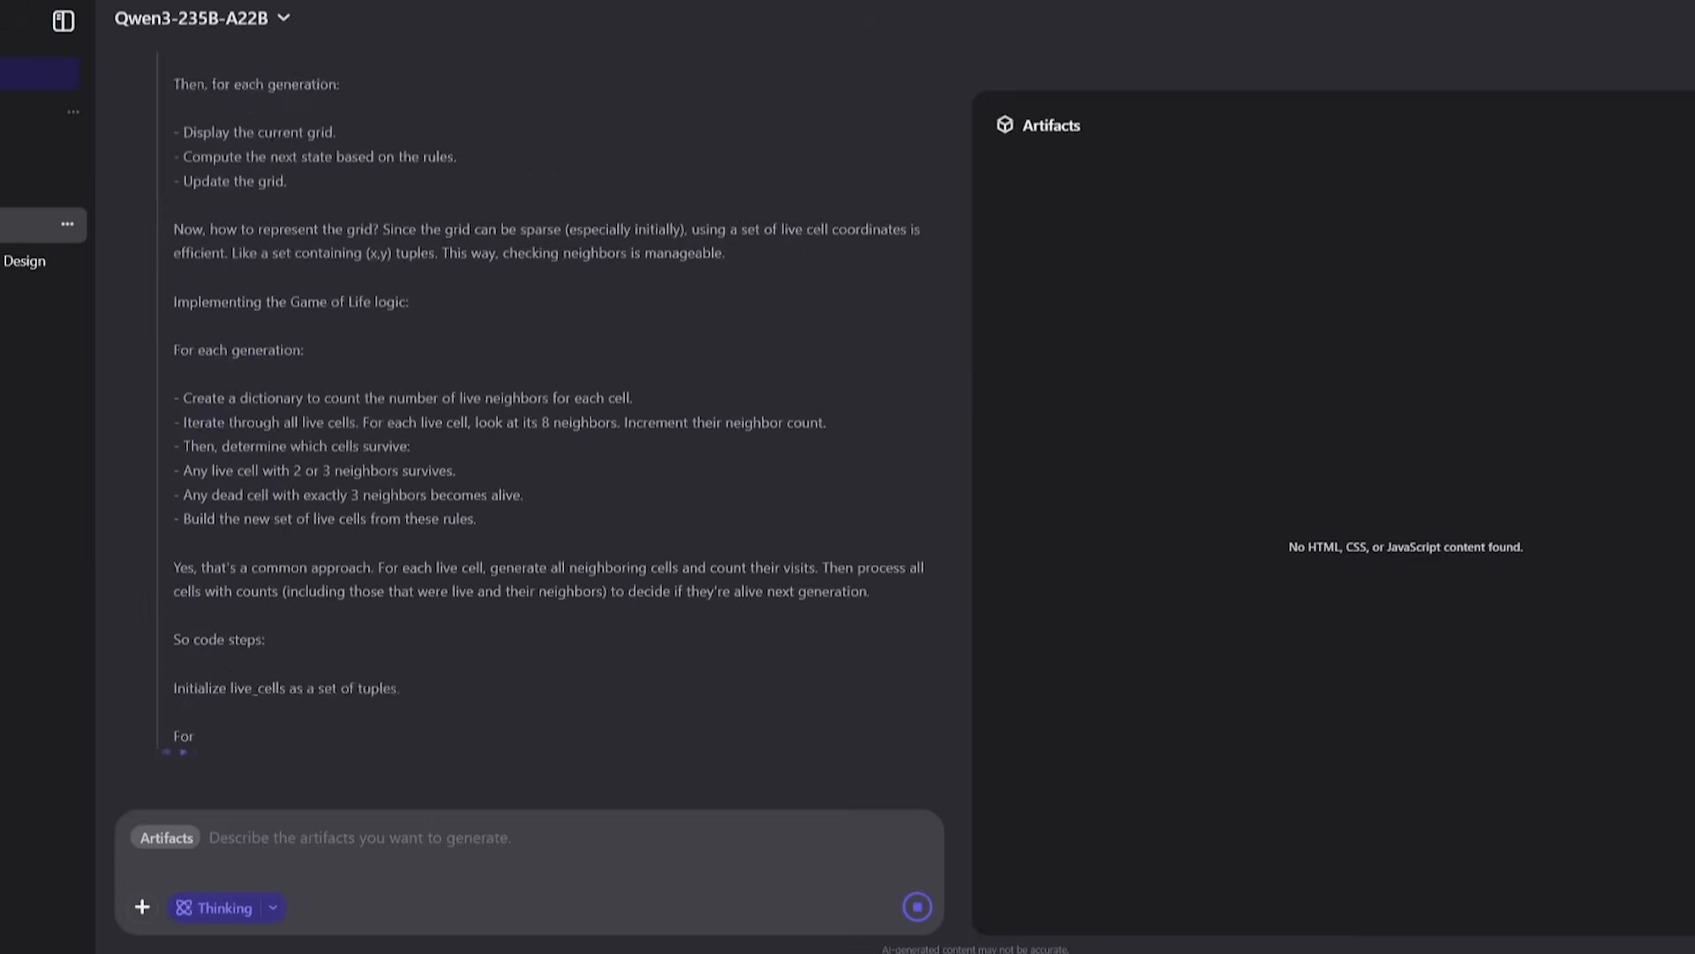